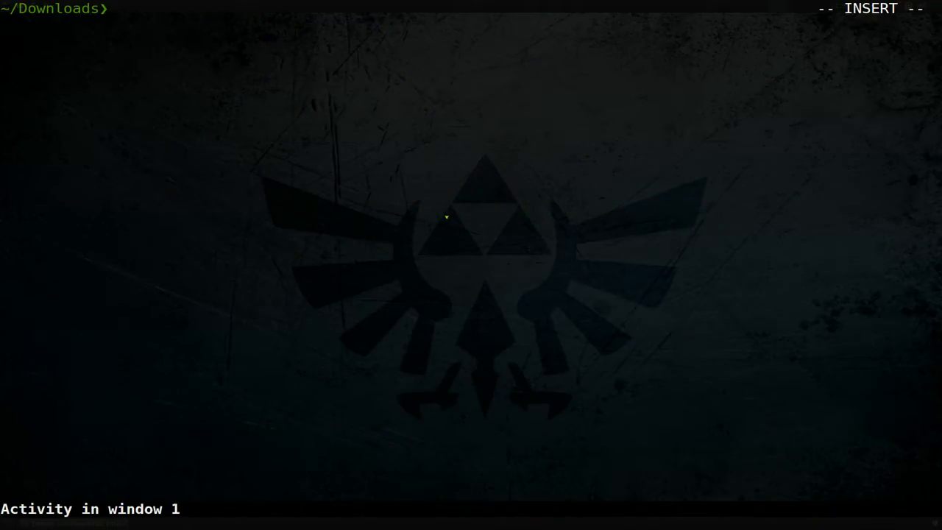
Run manga_downloader with the search term naruto from ~/Downloads, reaching the site prompt
{"action": "type", "text": "mn"}
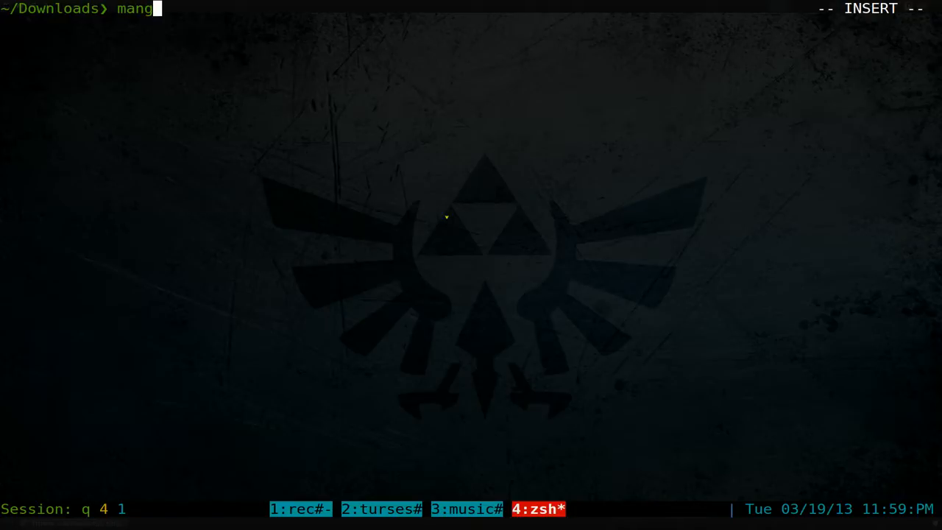
{"action": "type", "text": "a_downloader"}
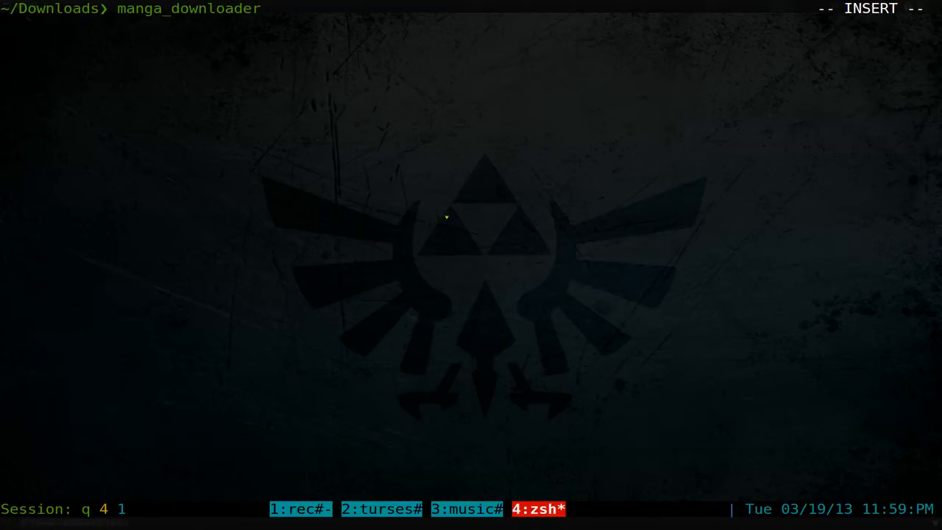
{"action": "type", "text": "naruto"}
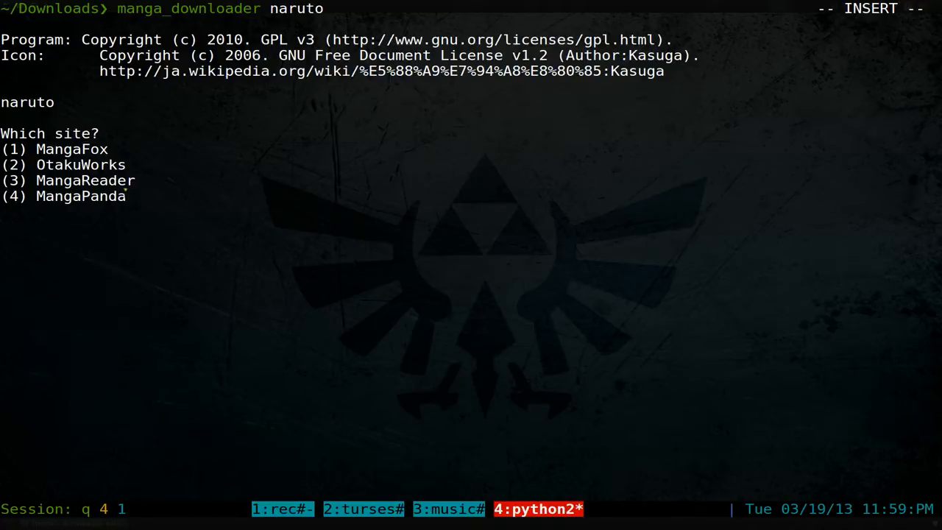
{"action": "mouse_move", "coordinate": [194, 180]}
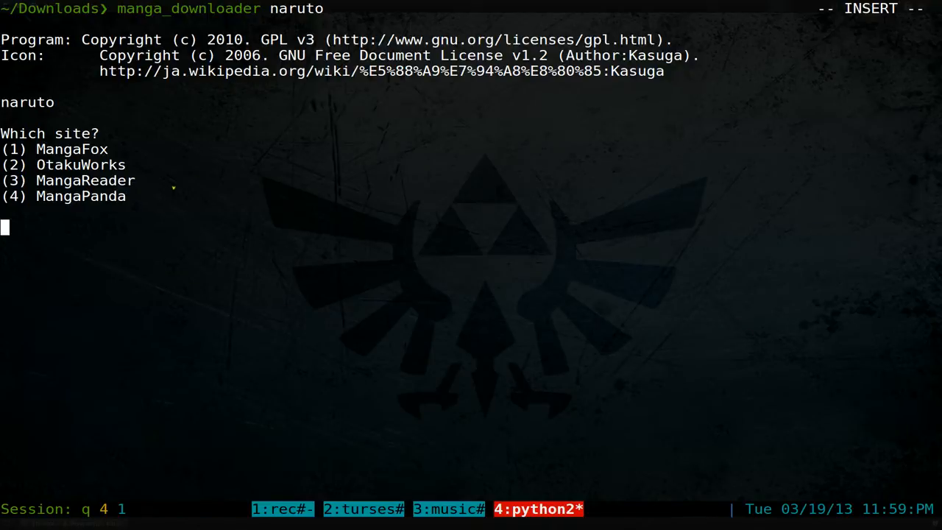
Choose site 4 (MangaPanda) and request chapter 620 at the 'Download which chapters?' prompt
{"action": "type", "text": "4"}
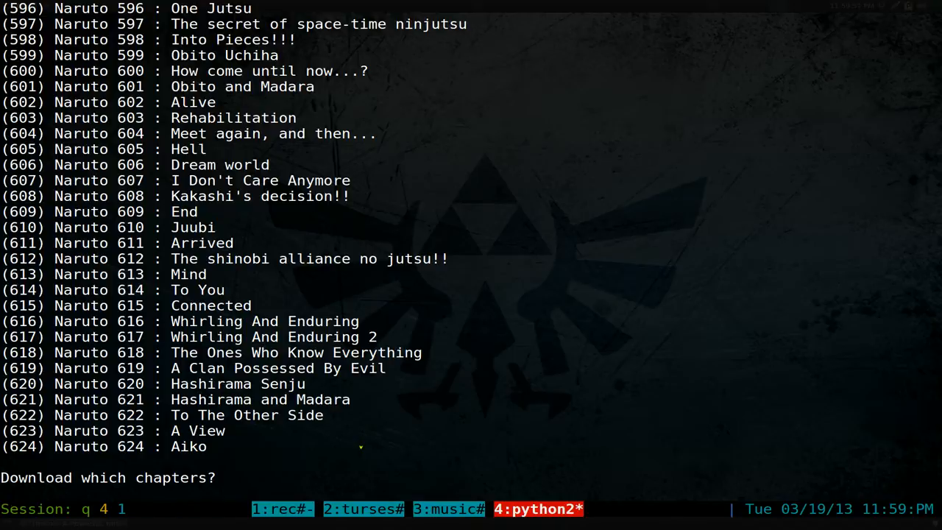
{"action": "double_click", "coordinate": [128, 383]}
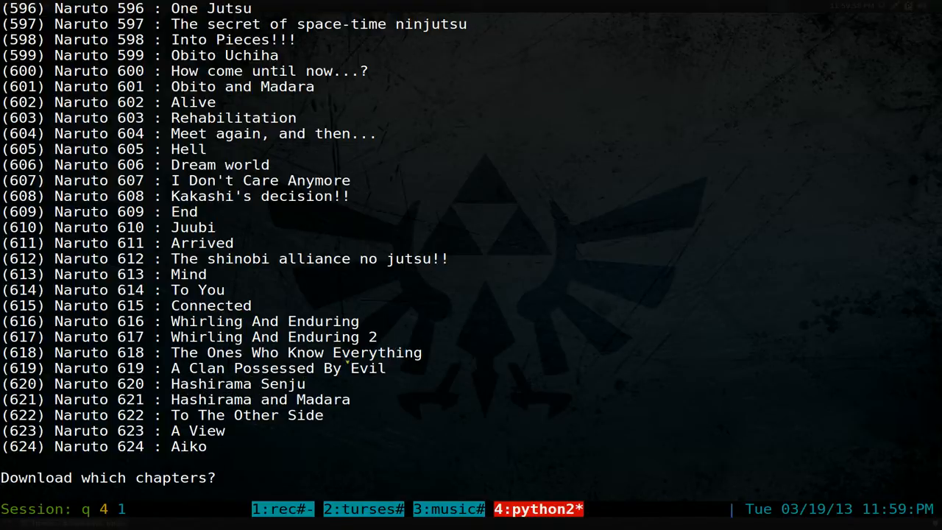
{"action": "type", "text": "6"}
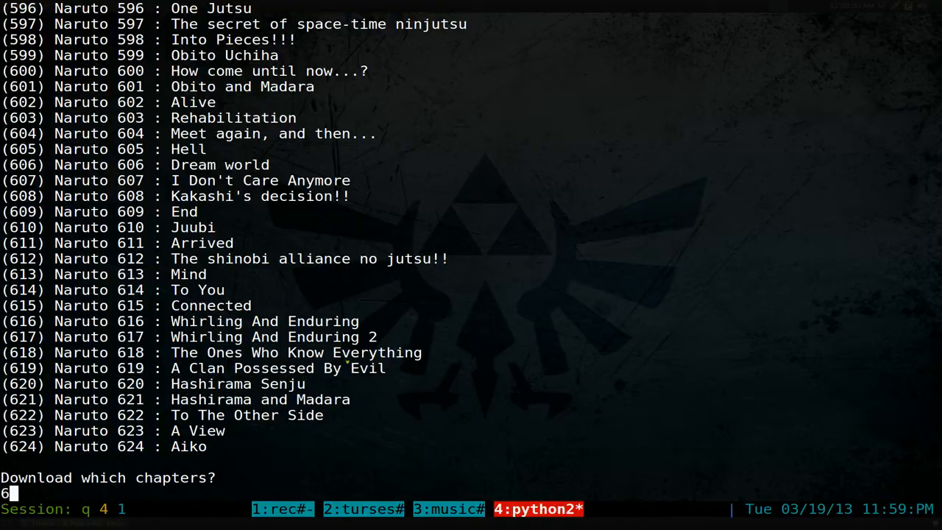
{"action": "type", "text": "20"}
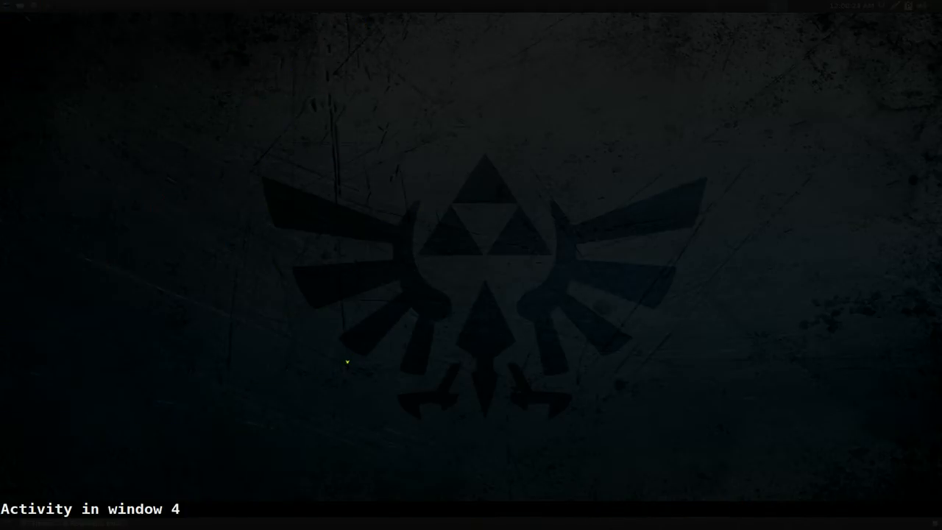
Run 'manga_downloader -h' in a new tmux window and scroll through the command options
{"action": "type", "text": "manga"}
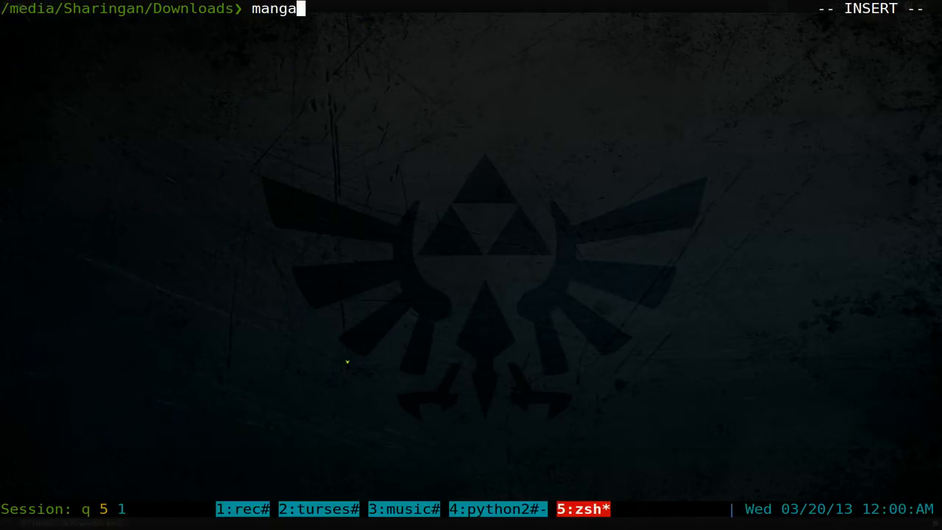
{"action": "type", "text": "_downloader -"}
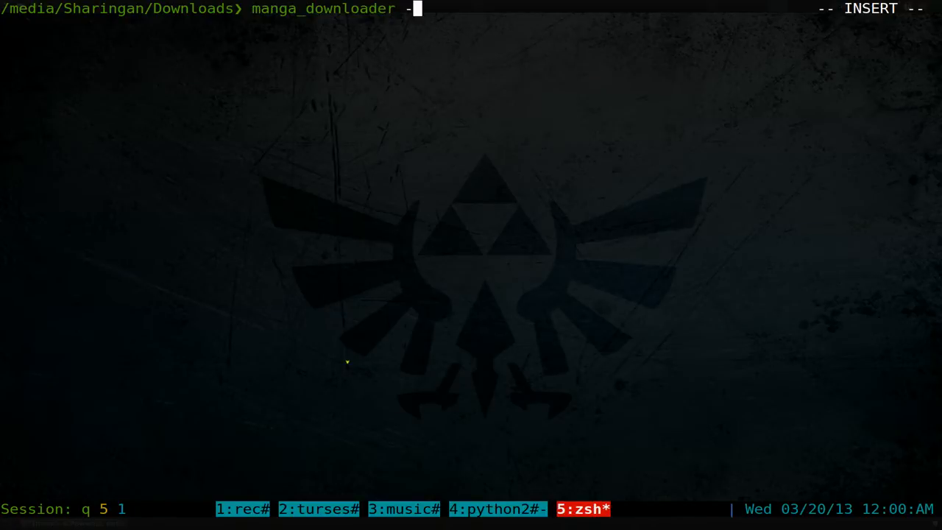
{"action": "key", "text": "Return"}
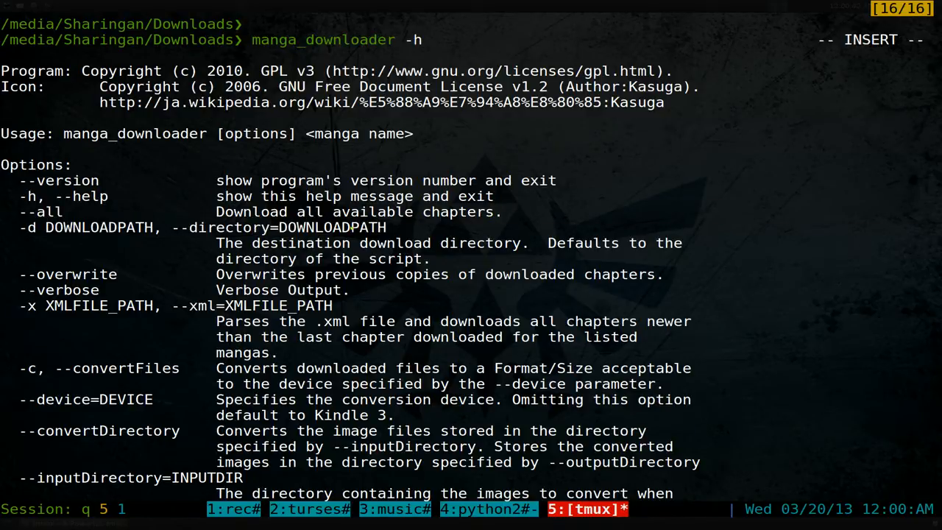
{"action": "scroll", "scroll_direction": "down", "scroll_amount": 3}
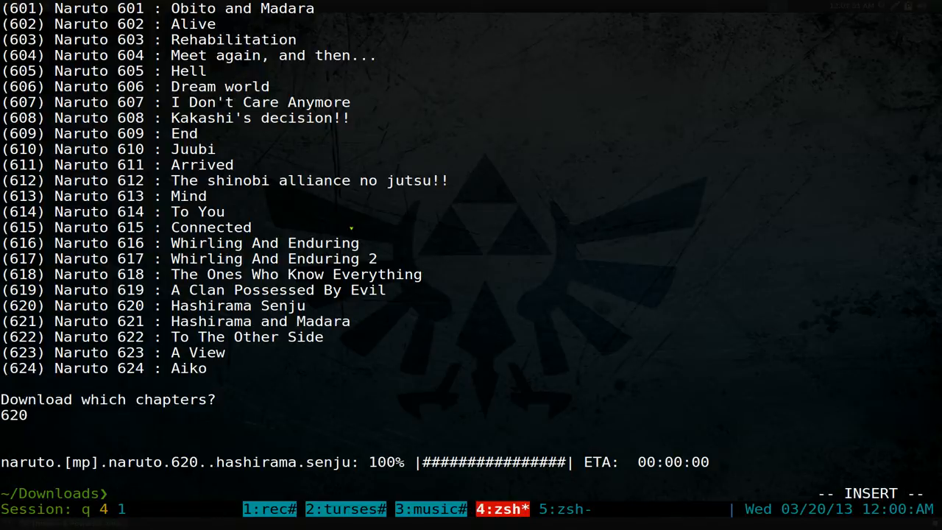
List the Downloads folder and change into the naruto directory
{"action": "type", "text": "ls"}
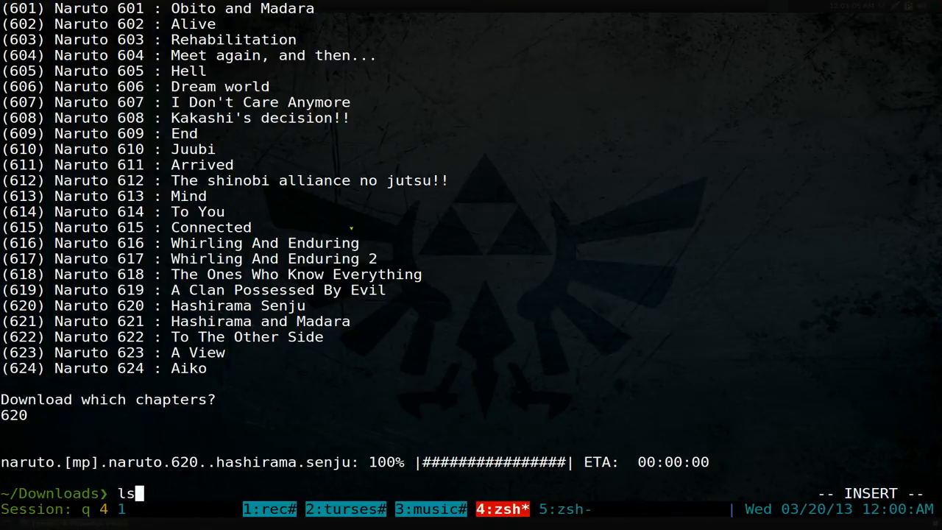
{"action": "key", "text": "Return"}
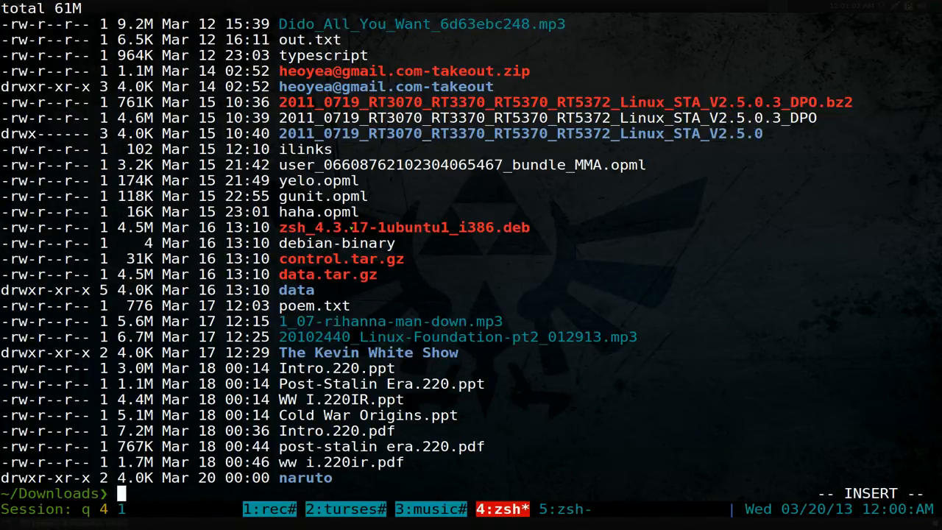
{"action": "type", "text": "cd naruto"}
{"action": "type", "text": "ls"}
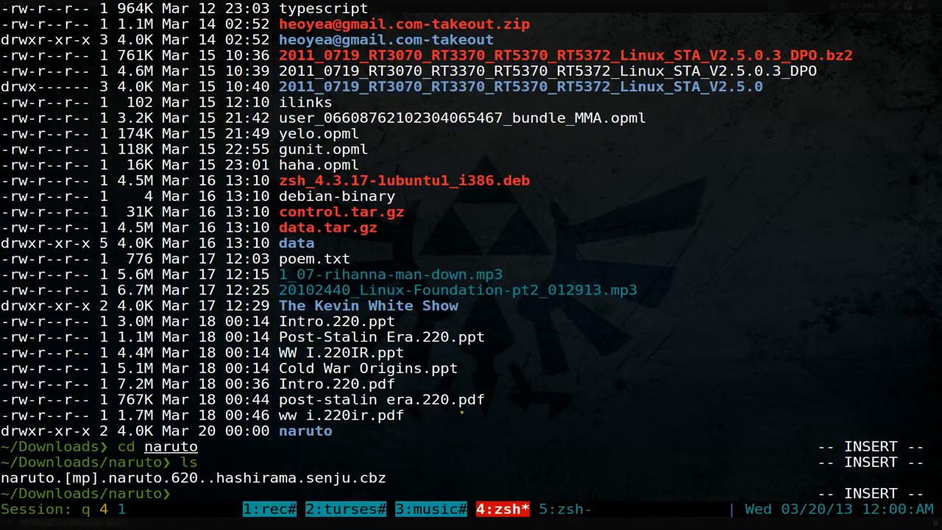
Launch mcomix on the chapter 620 .cbz, flip to a later page, then close MComix
{"action": "type", "text": "mcomi"}
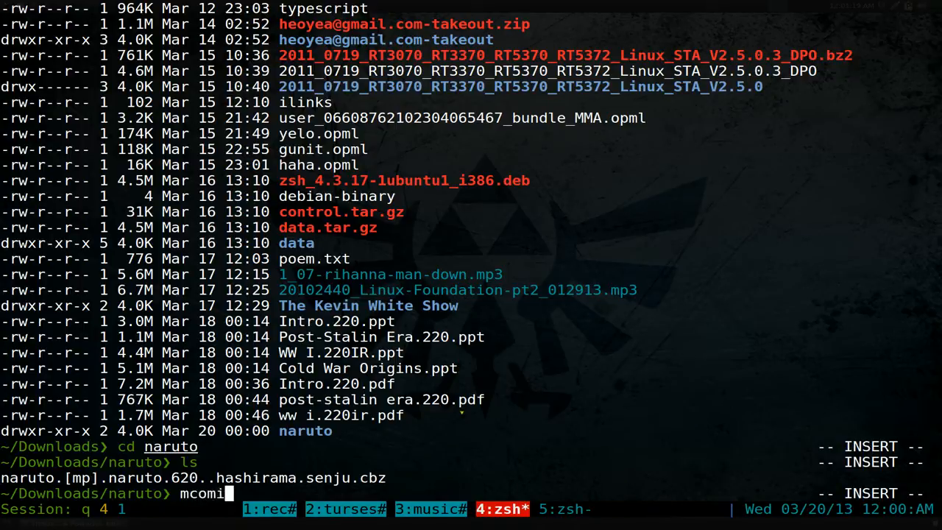
{"action": "type", "text": "x"}
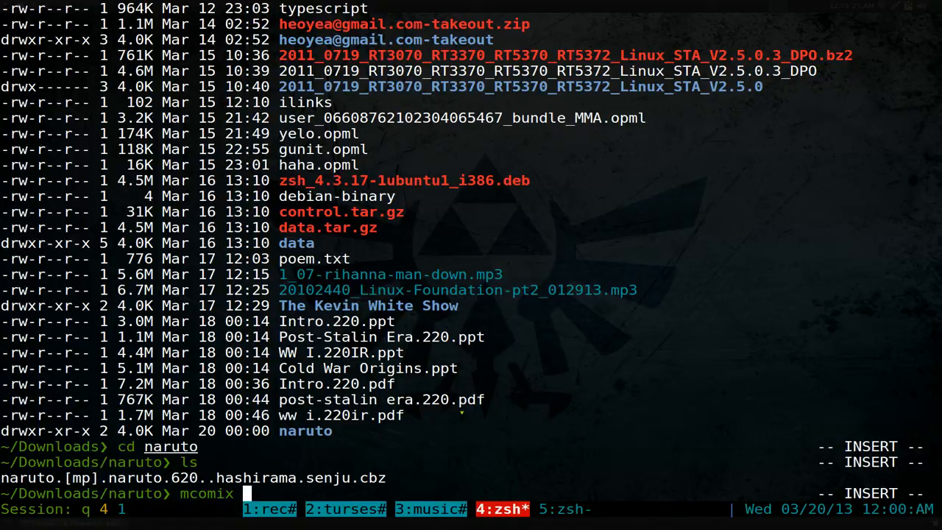
{"action": "key", "text": "Tab"}
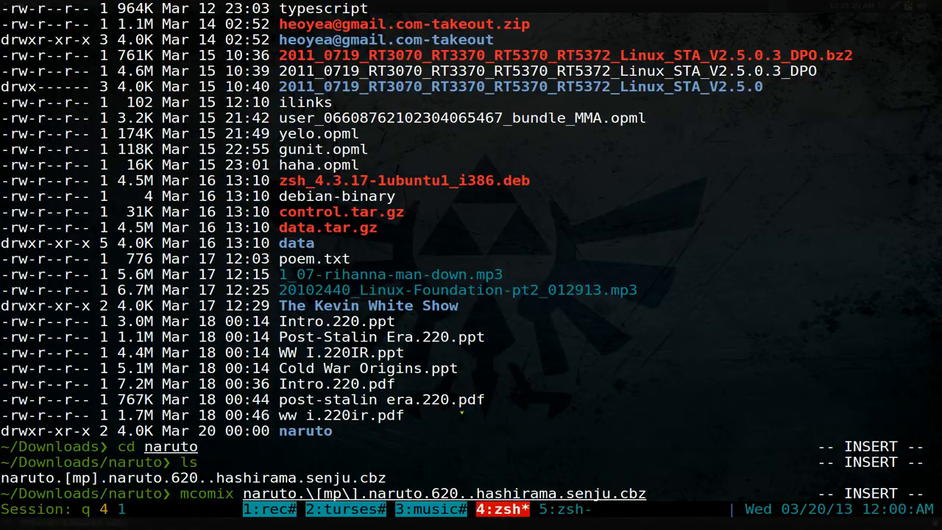
{"action": "key", "text": "Return"}
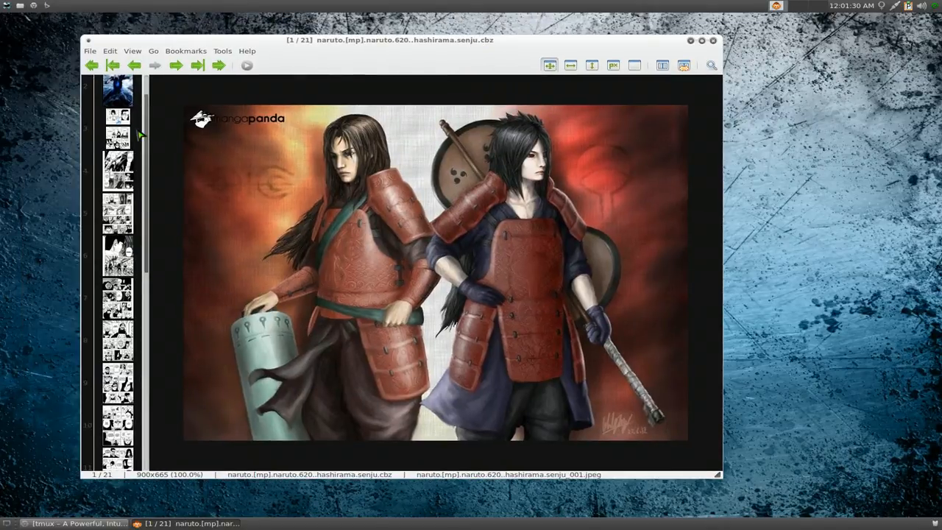
{"action": "left_click", "coordinate": [118, 214]}
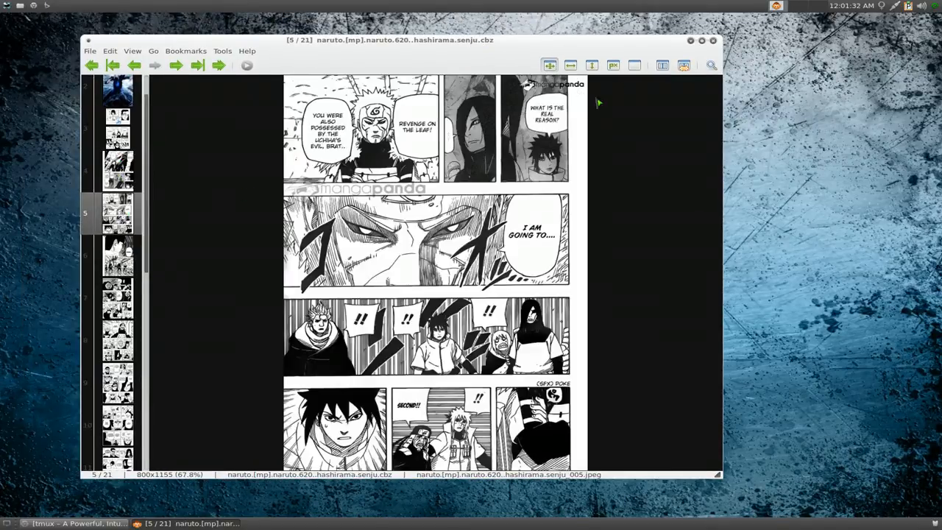
{"action": "left_click", "coordinate": [706, 40]}
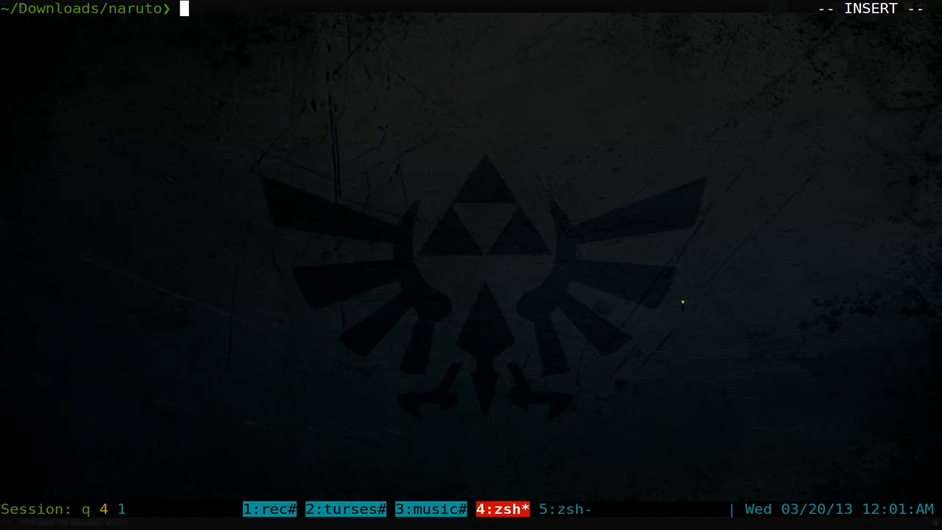
Run 'manga_downloader dragon' and choose site 4 (MangaPanda)
{"action": "type", "text": "man"}
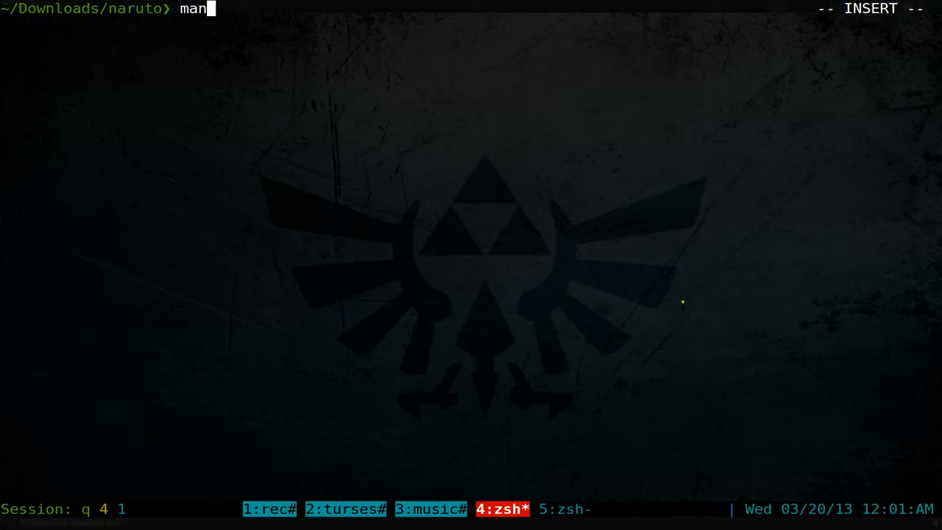
{"action": "type", "text": "ga_downloader"}
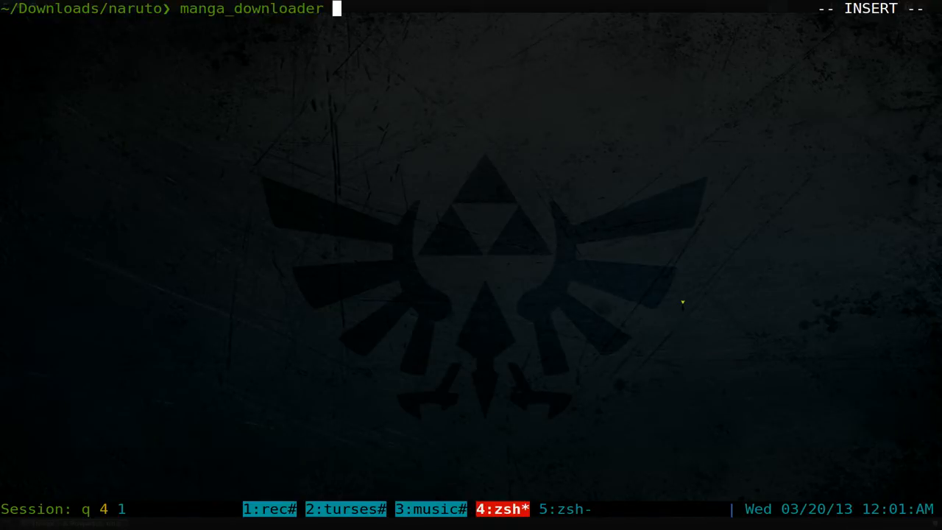
{"action": "type", "text": "dra"}
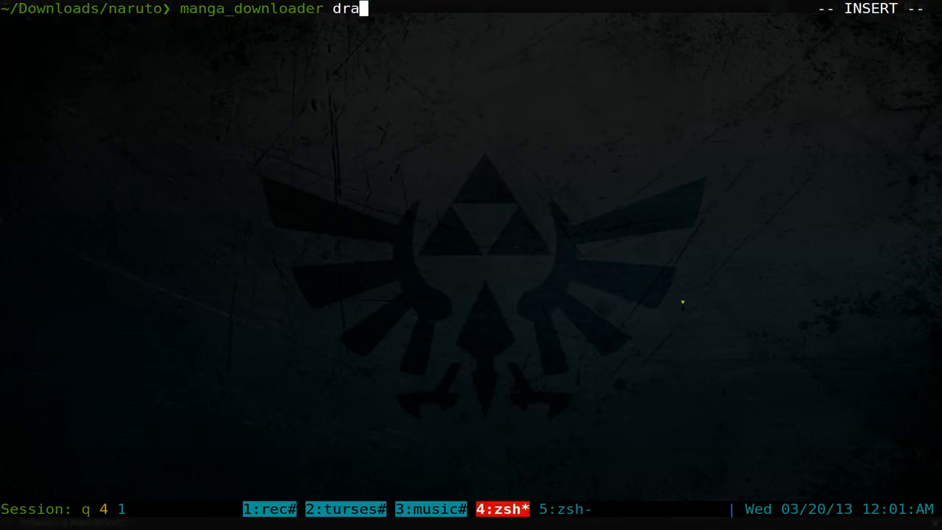
{"action": "type", "text": "gon"}
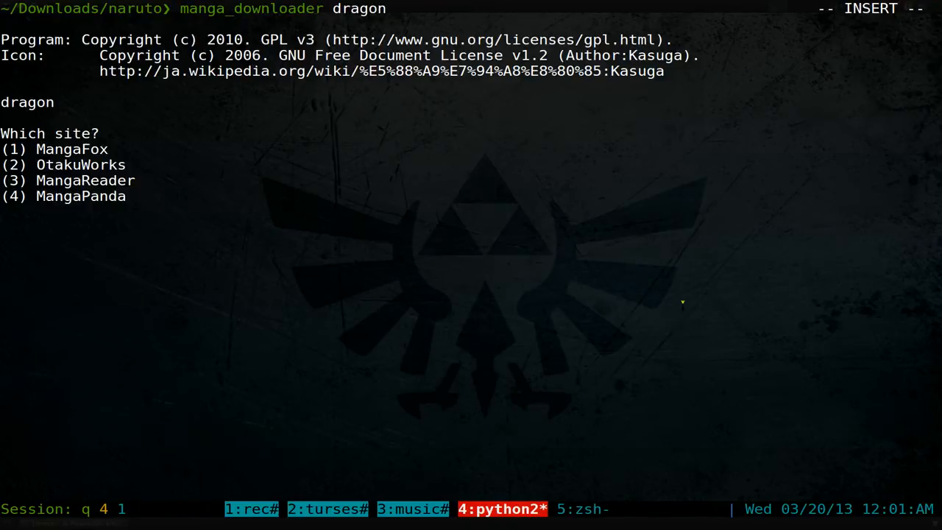
{"action": "type", "text": "4"}
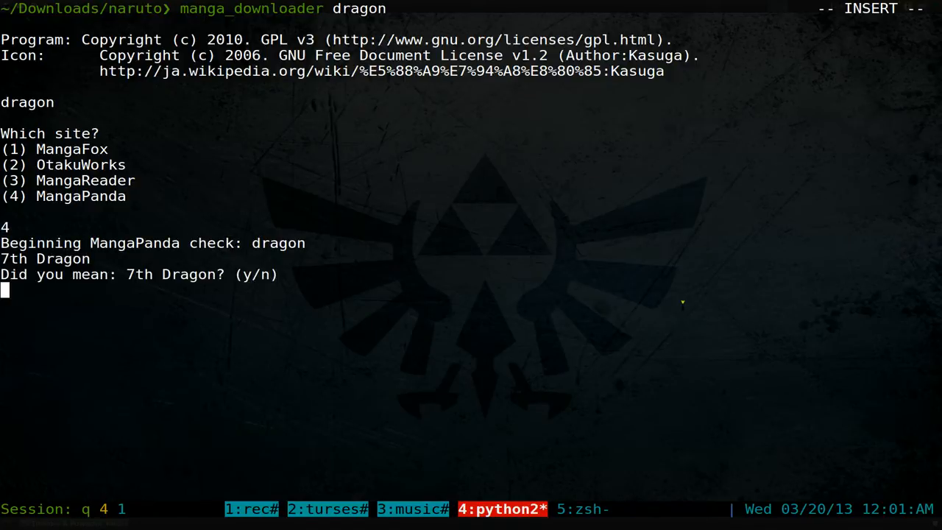
{"action": "mouse_move", "coordinate": [15, 274]}
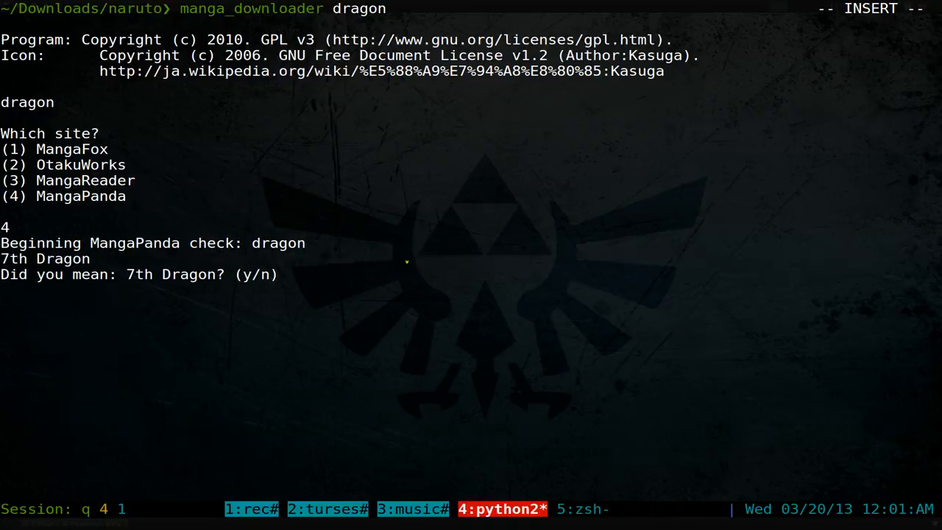
Answer n to the 7th Dragon and Appearance of the Yellow Dragon suggestions
{"action": "type", "text": "n"}
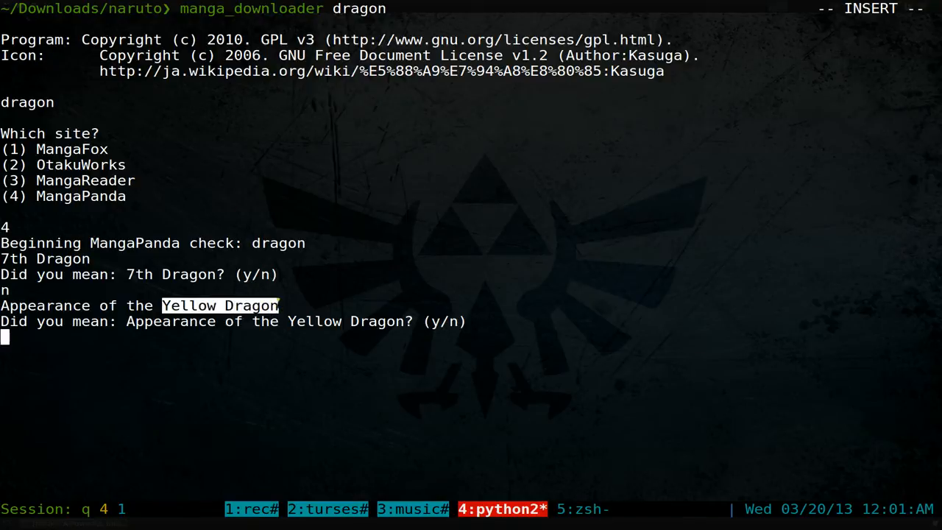
{"action": "type", "text": "n"}
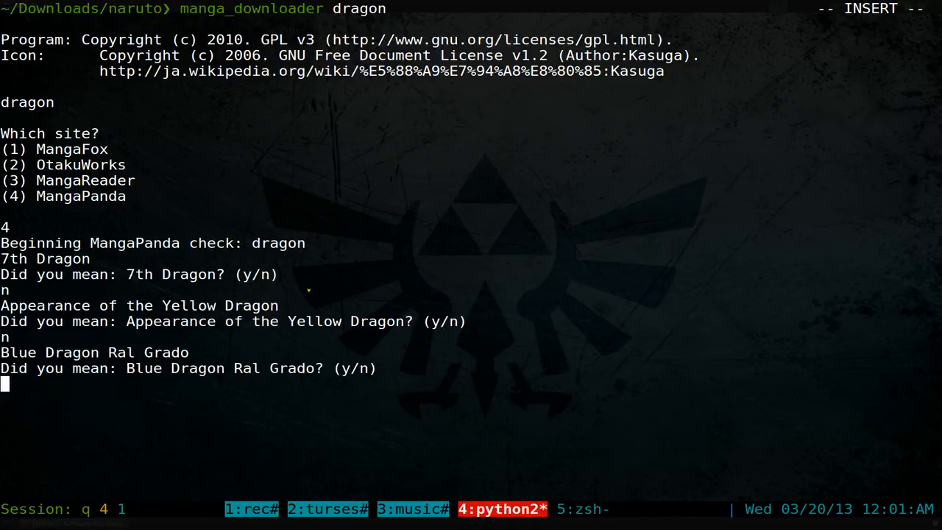